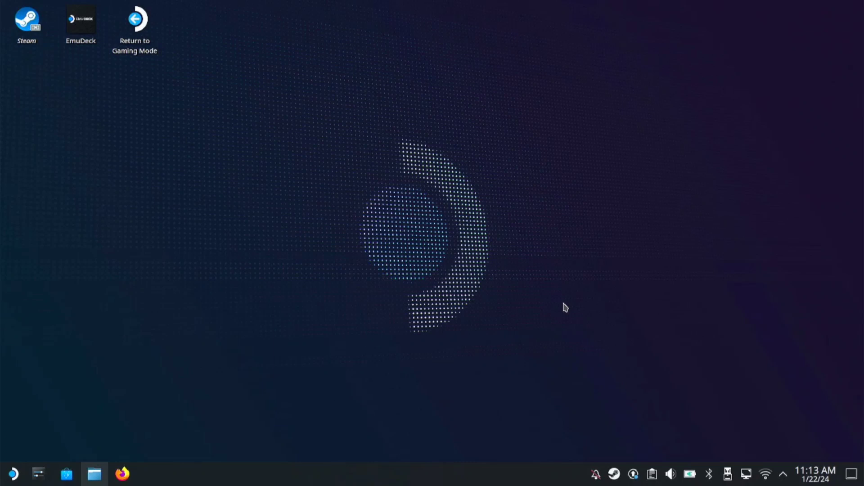
mouse_move(93, 457)
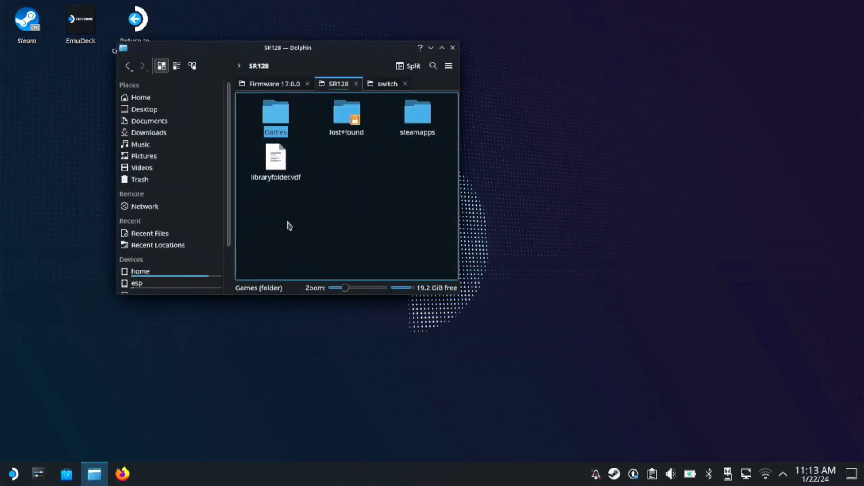
- Navigate home drive > deck > Games and select the Palworld.Early.Access folder
scroll(down, 3)
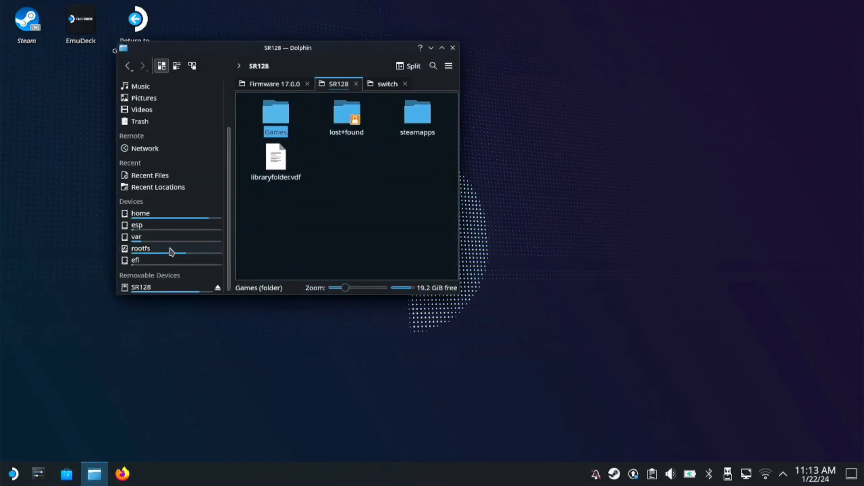
click(140, 213)
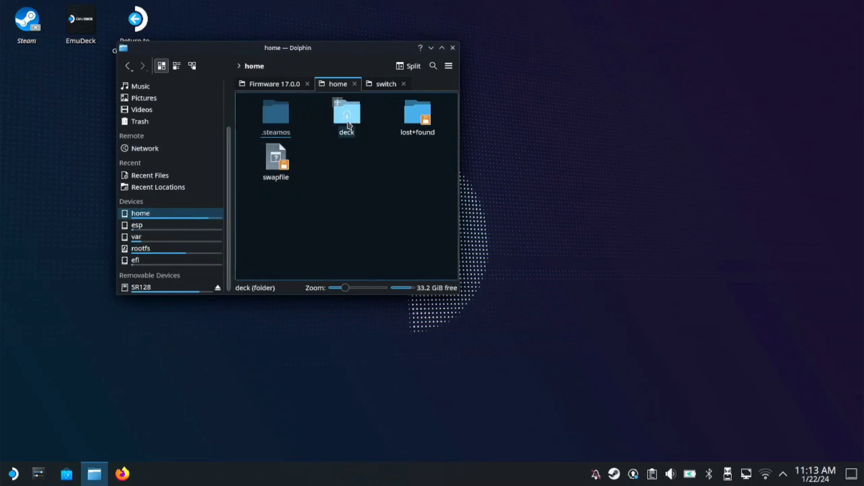
double_click(345, 114)
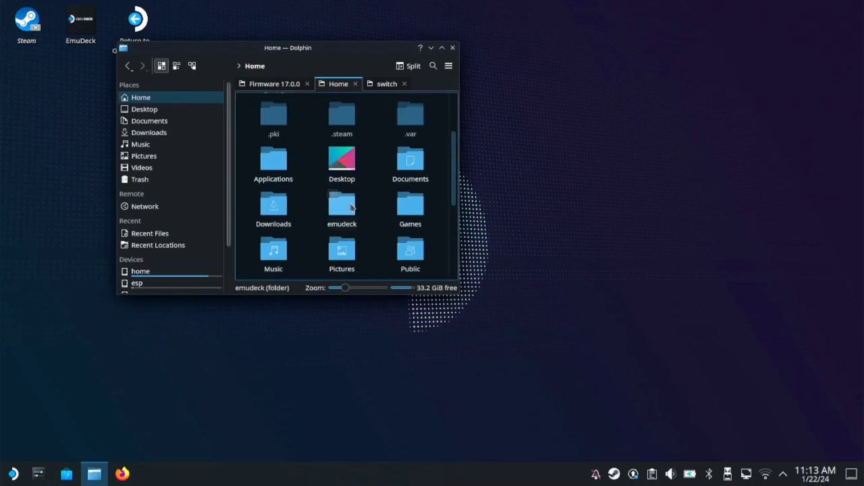
double_click(409, 207)
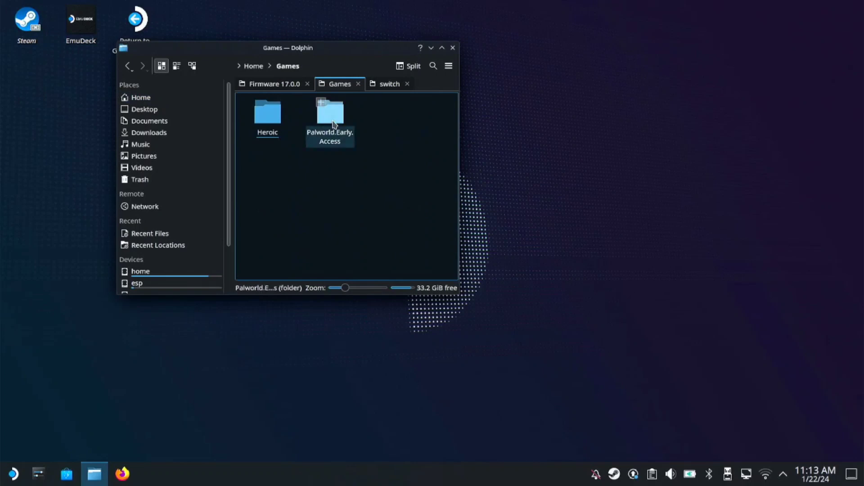
click(330, 112)
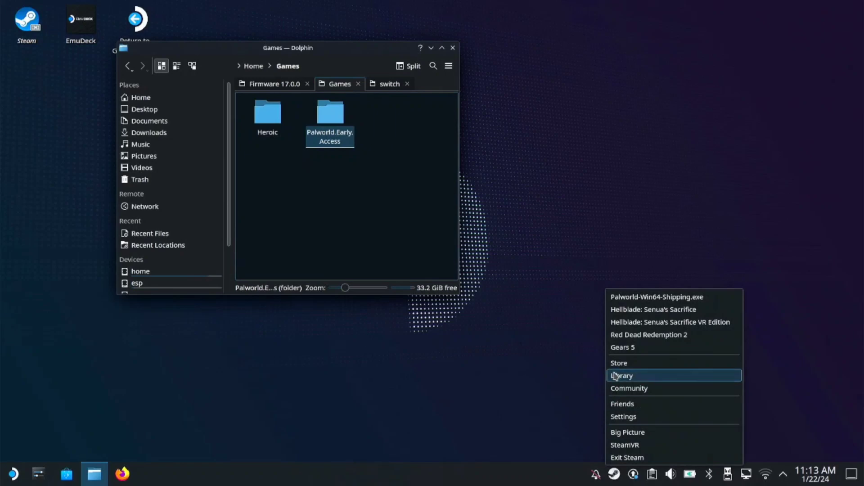
- From the Steam library, begin Add a Non-Steam Game to bring up the program picker
click(622, 375)
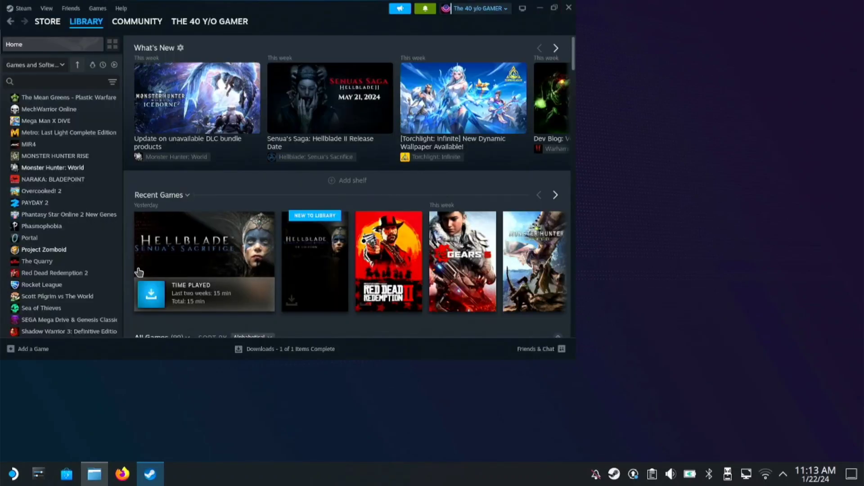
click(32, 348)
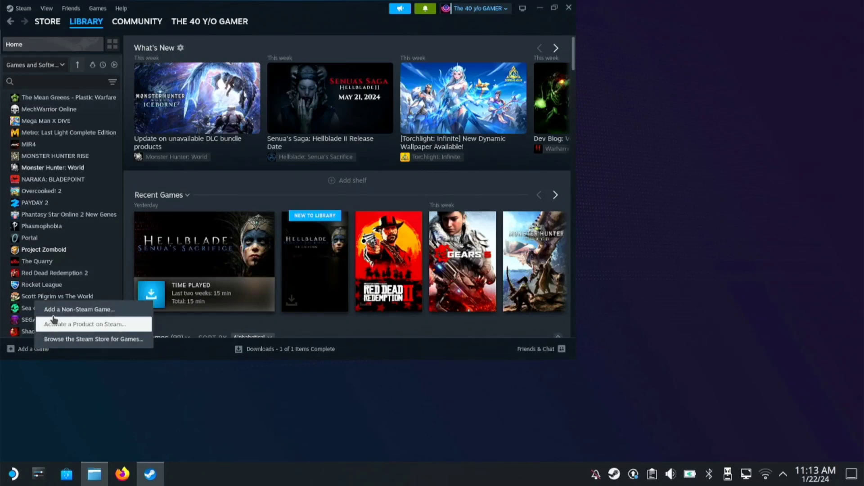
click(78, 308)
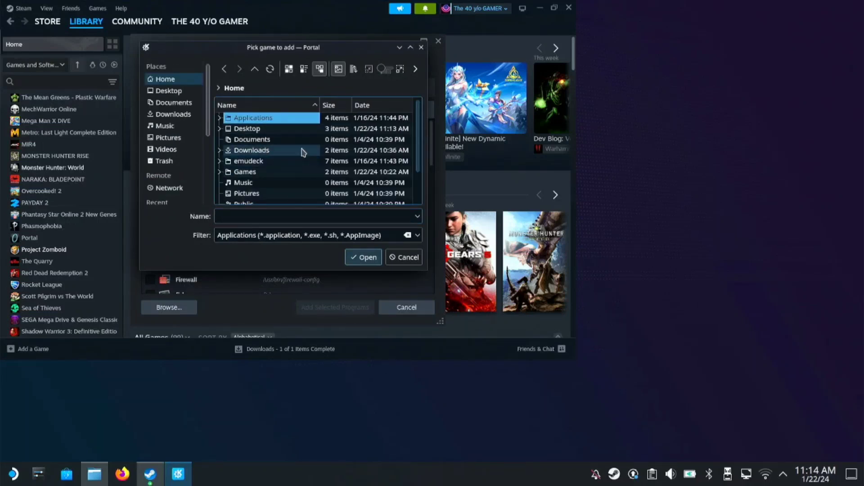
- Navigate Palworld.Early.Access > Pal > Binaries > Win64 to reach Palworld-Win64-Shipping.exe
scroll(down, 3)
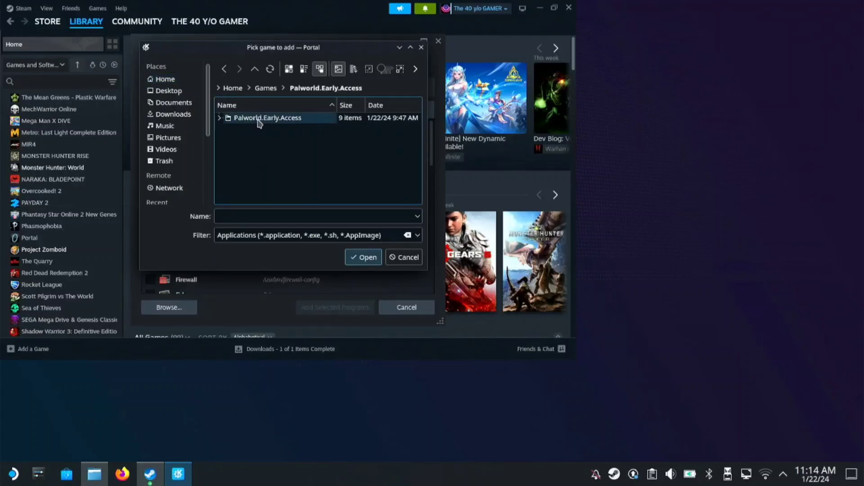
double_click(267, 117)
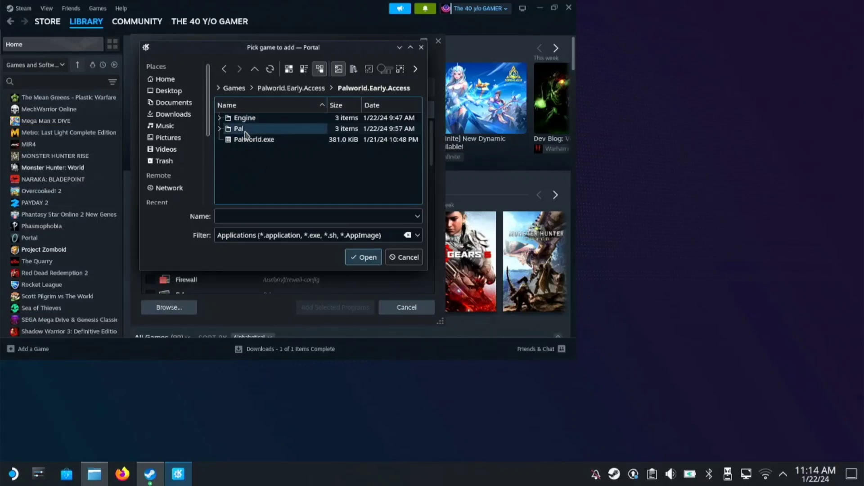
double_click(239, 128)
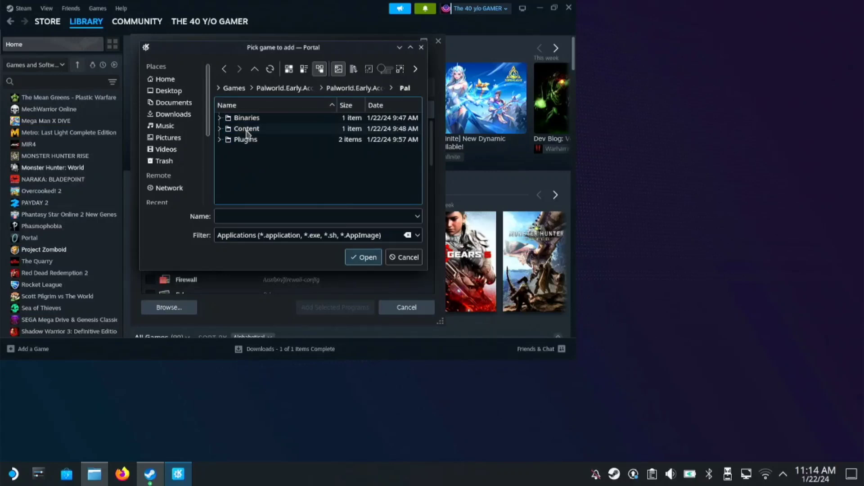
double_click(247, 117)
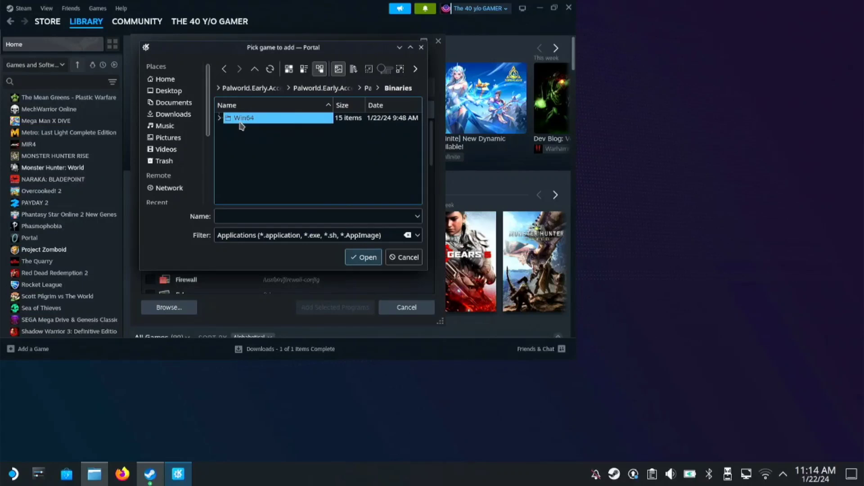
double_click(244, 117)
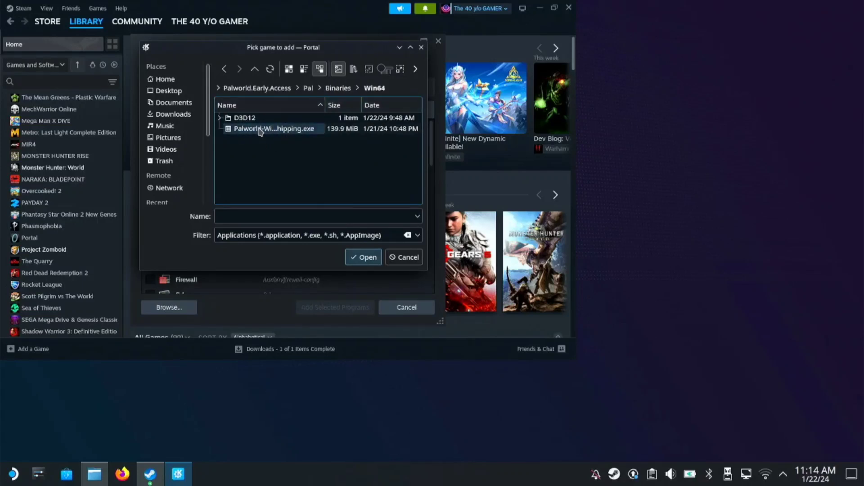
mouse_move(276, 129)
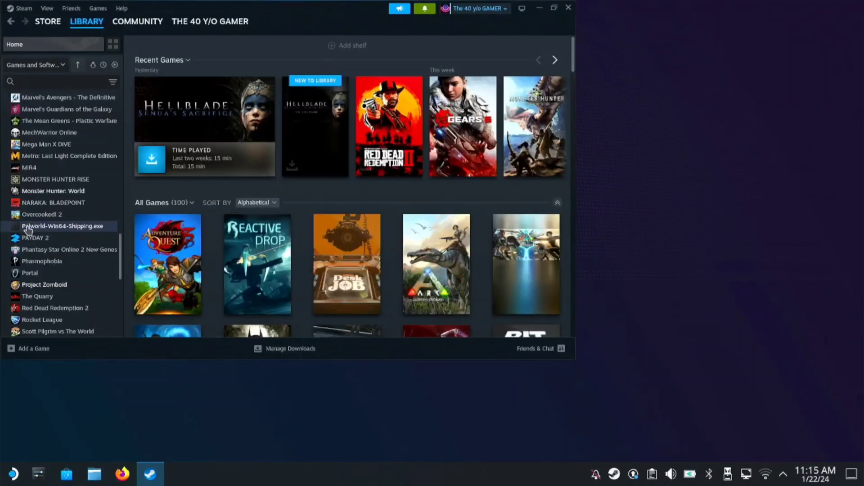
- Force GE-Proton8-27 as the Palworld shortcut's compatibility tool and close Properties
click(62, 226)
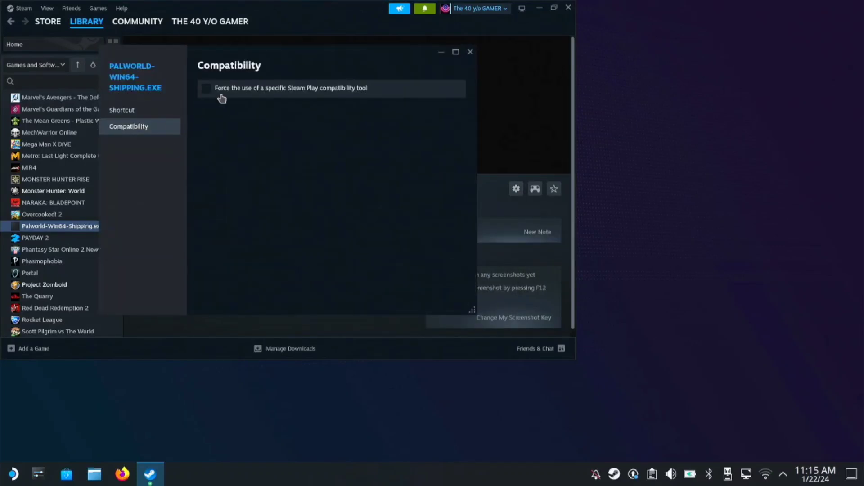
click(207, 89)
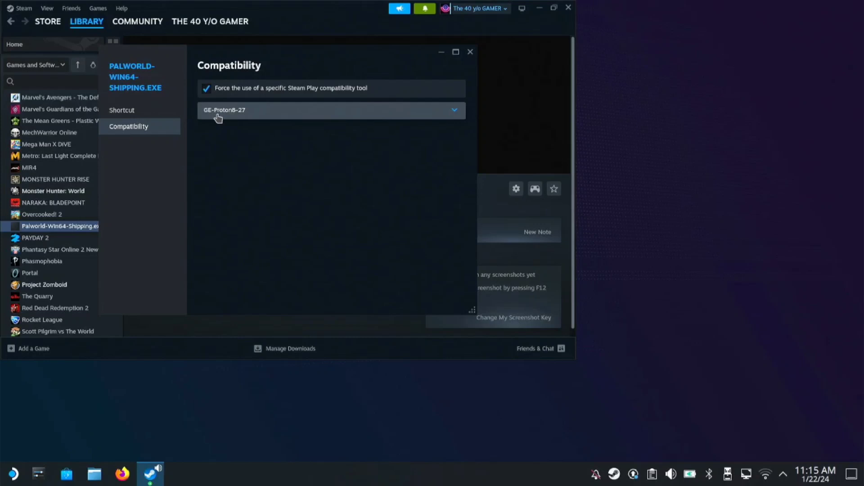
mouse_move(272, 114)
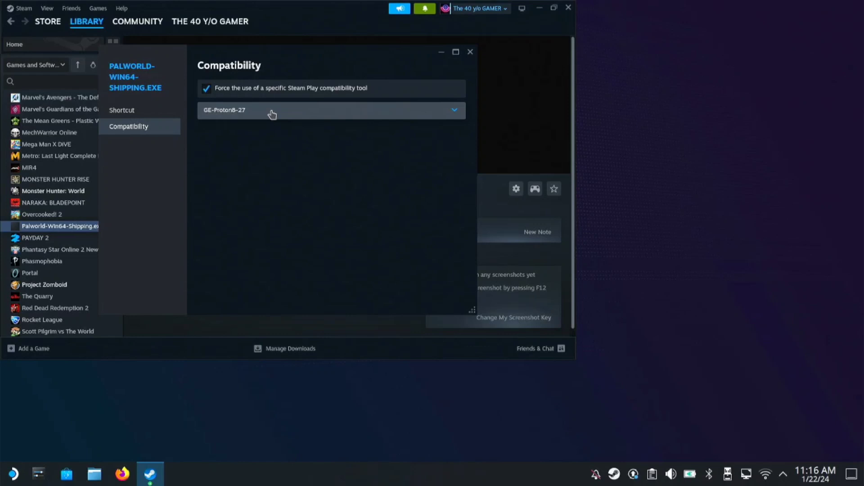
mouse_move(480, 60)
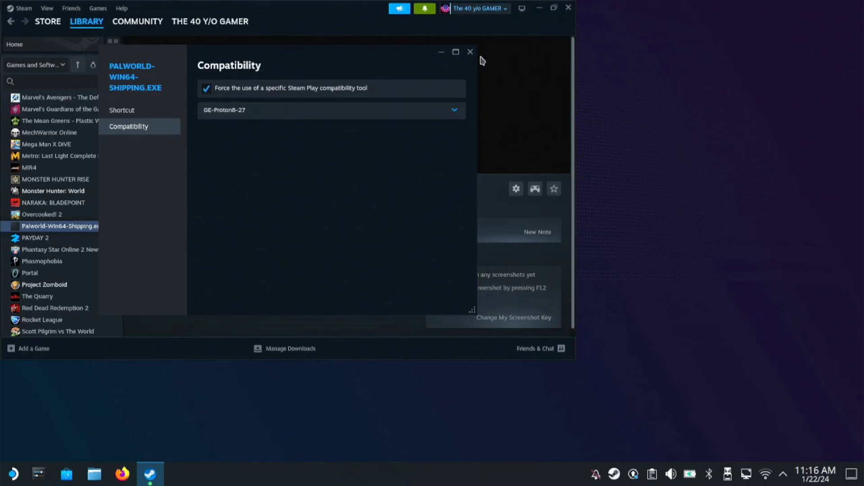
click(470, 51)
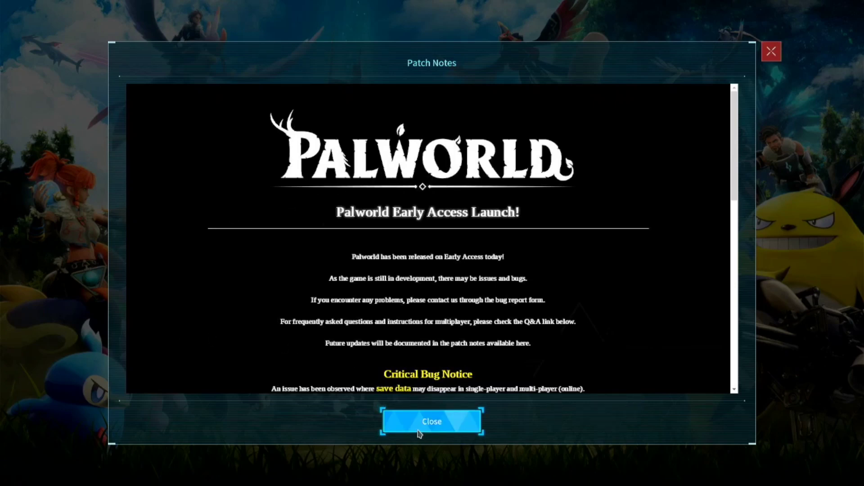
- Dismiss the patch notes and enter Join Multiplayer Game's Dedicated Server browser
click(431, 422)
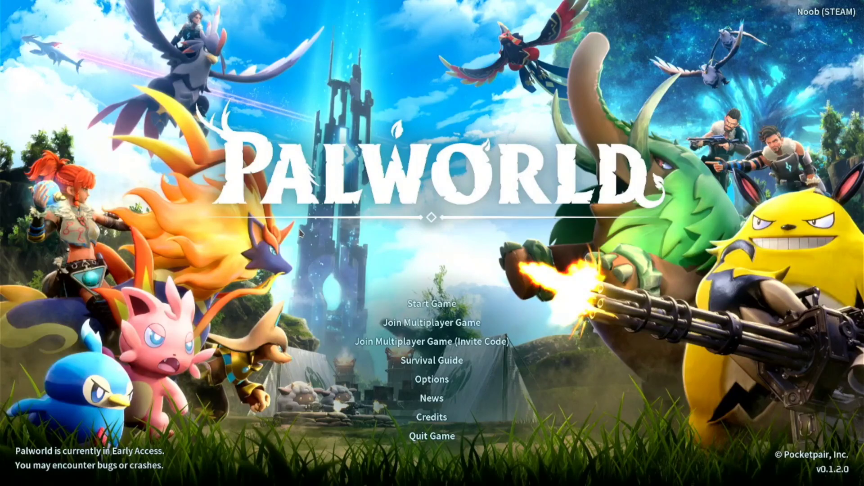
mouse_move(323, 259)
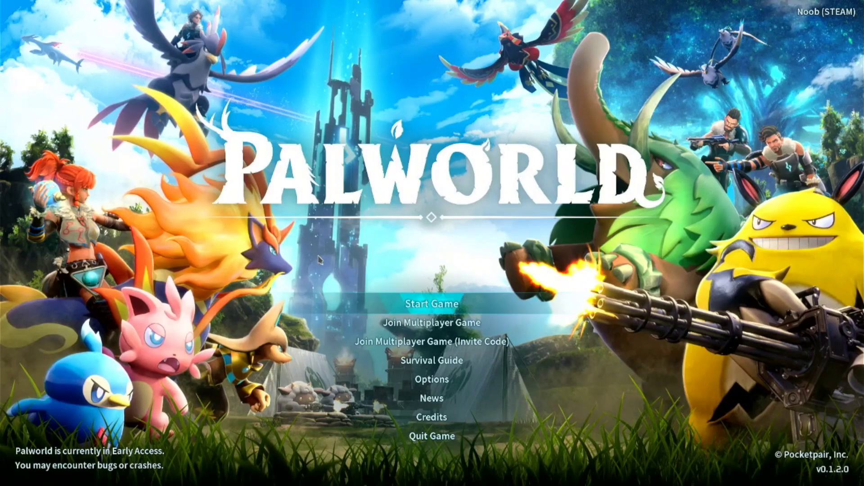
mouse_move(432, 322)
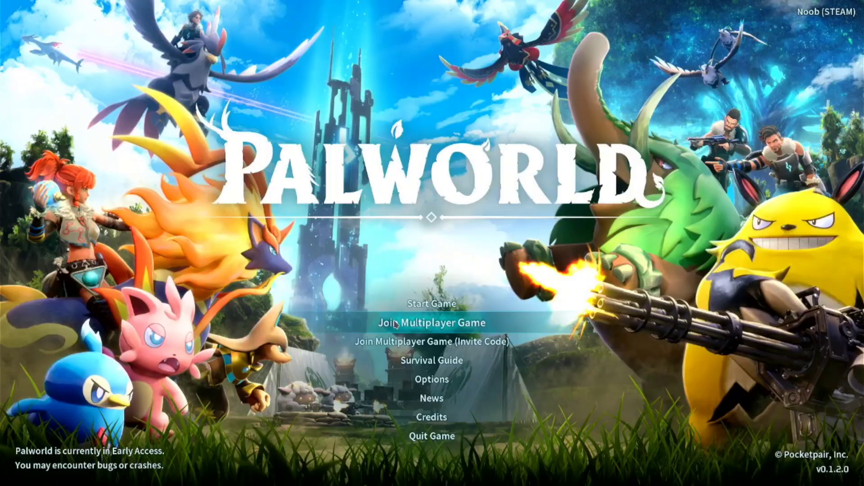
click(433, 322)
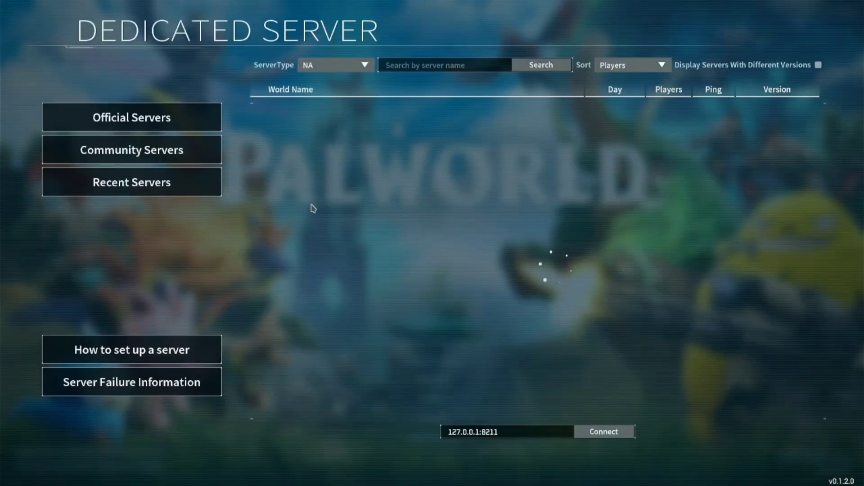
- View the Official Servers and Community Servers lists, then return to the title menu
click(131, 117)
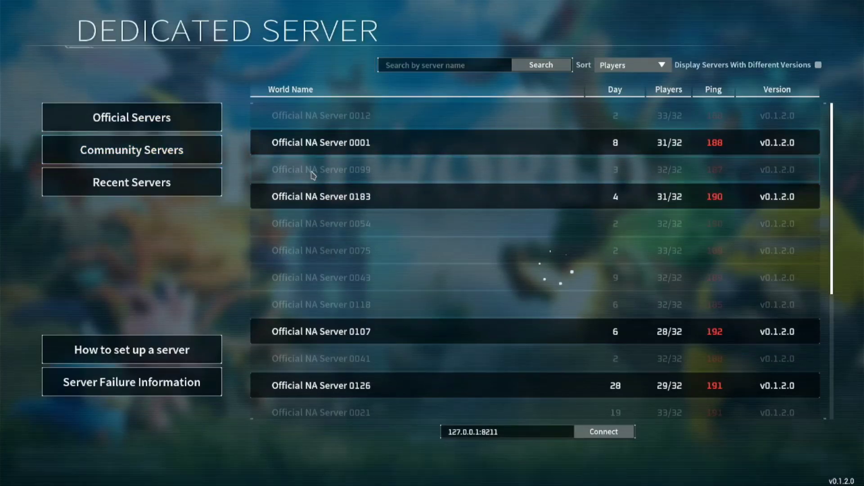
click(132, 149)
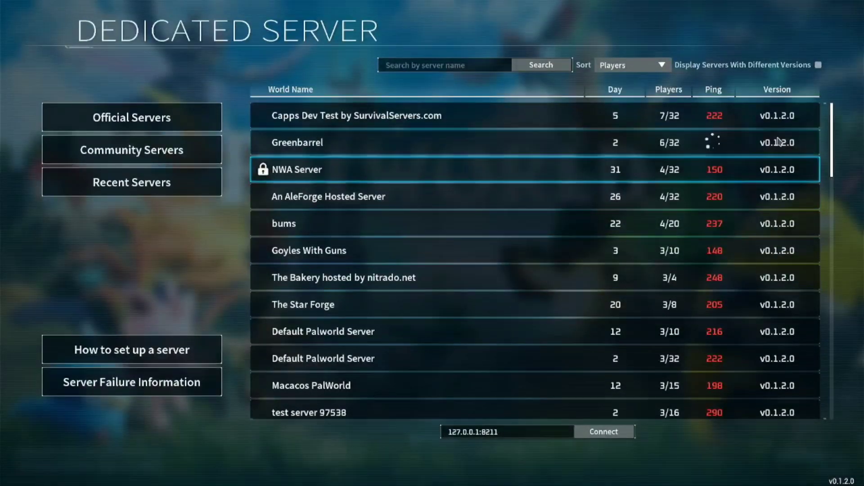
click(358, 116)
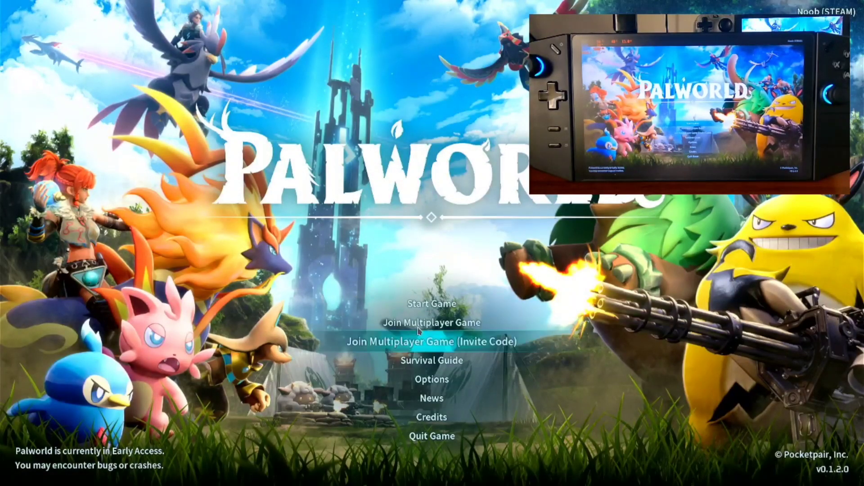
- Start a new world, confirm its name and standard World Settings, and agree to start the game
click(432, 303)
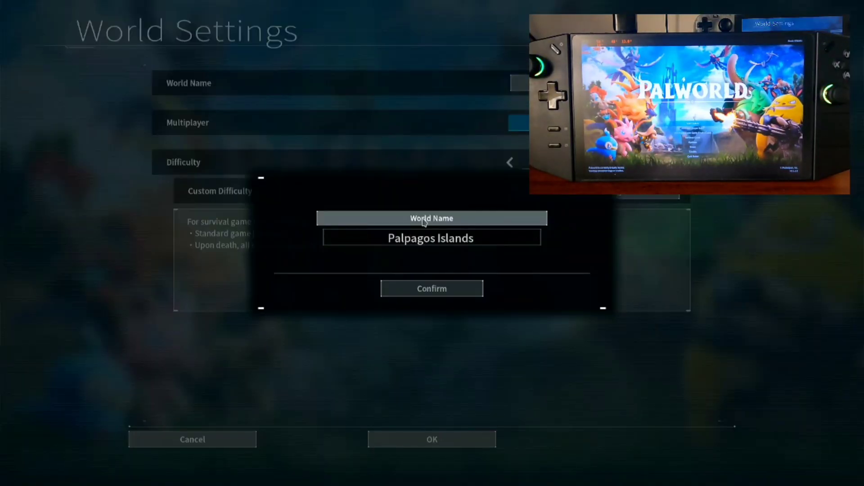
double_click(452, 238)
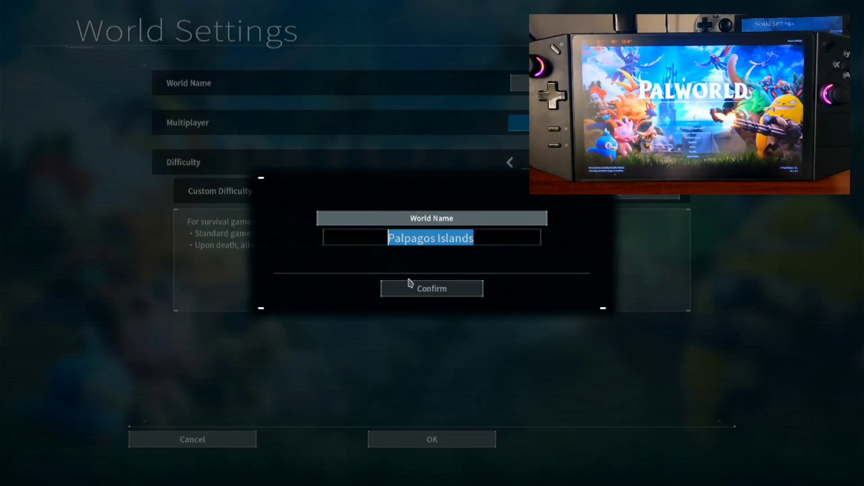
click(431, 288)
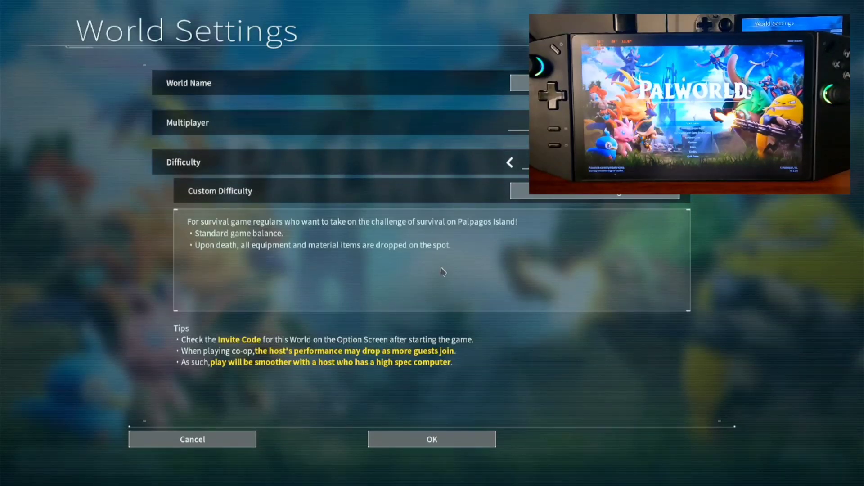
click(432, 440)
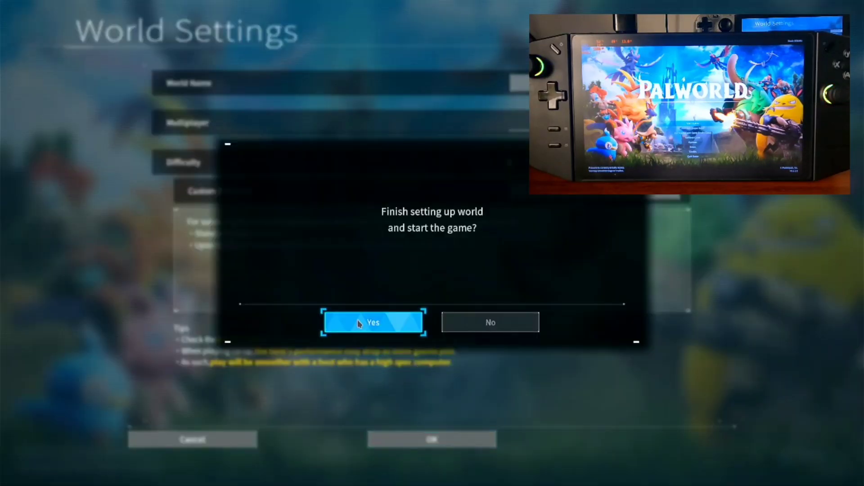
click(490, 323)
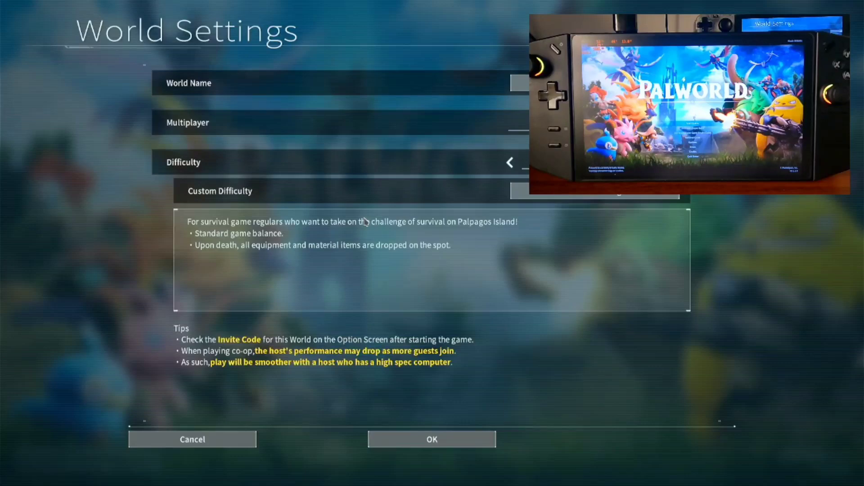
click(431, 439)
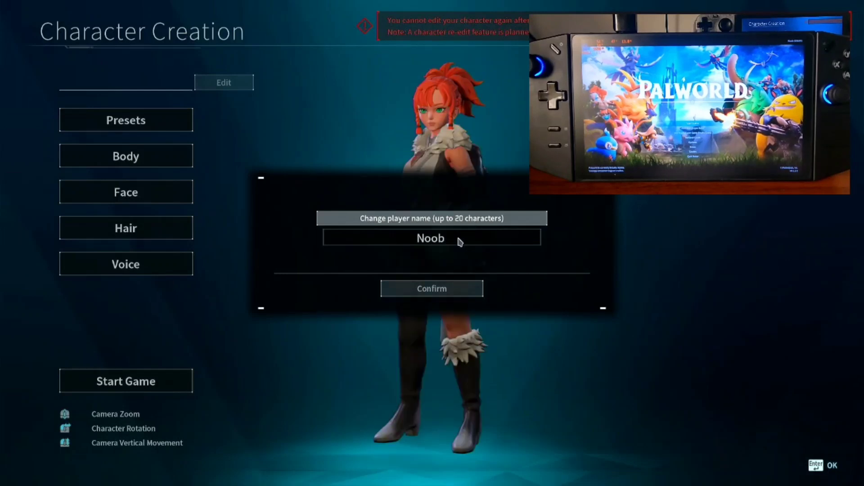
- Replace the player name with 'Dalaga', confirm it, and start the game with this character
click(431, 238)
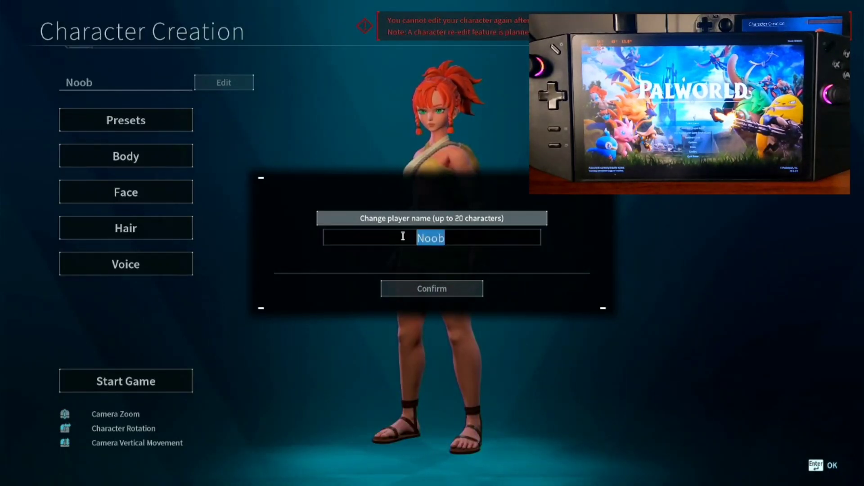
text(Dalaga)
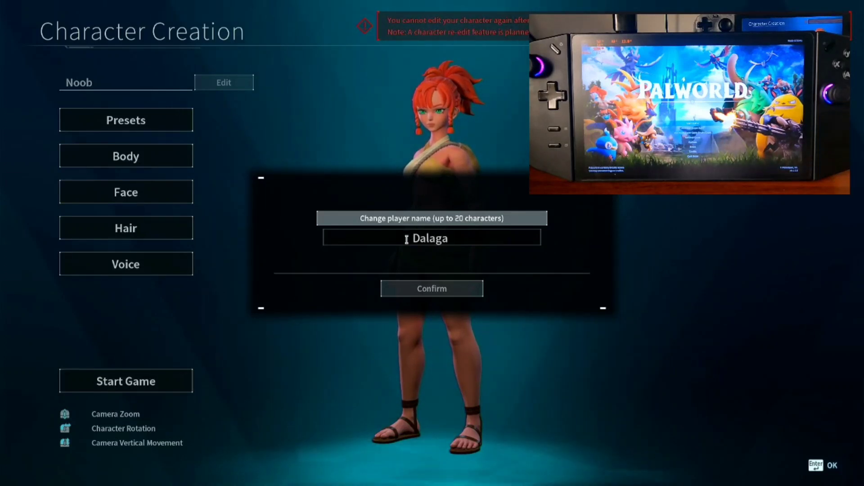
click(431, 288)
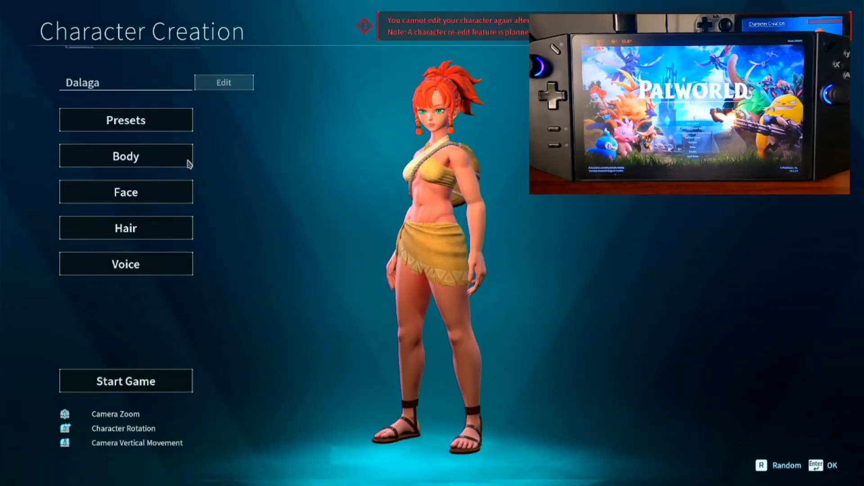
click(125, 381)
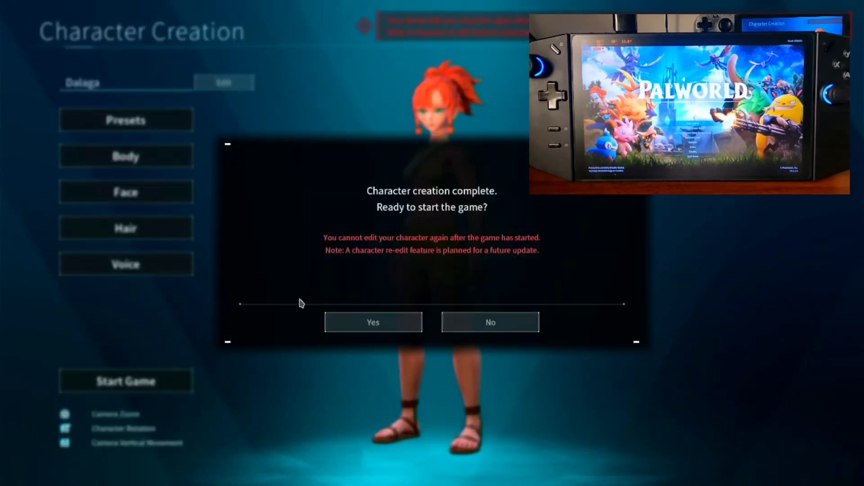
click(373, 322)
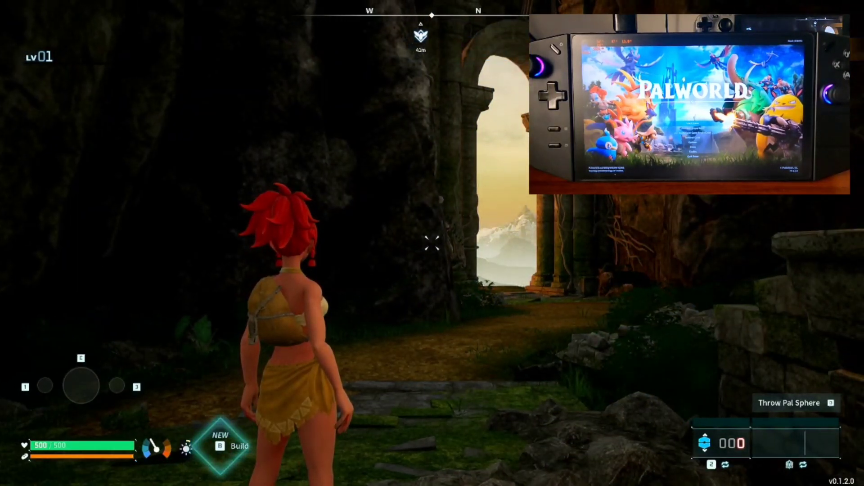
key(Escape)
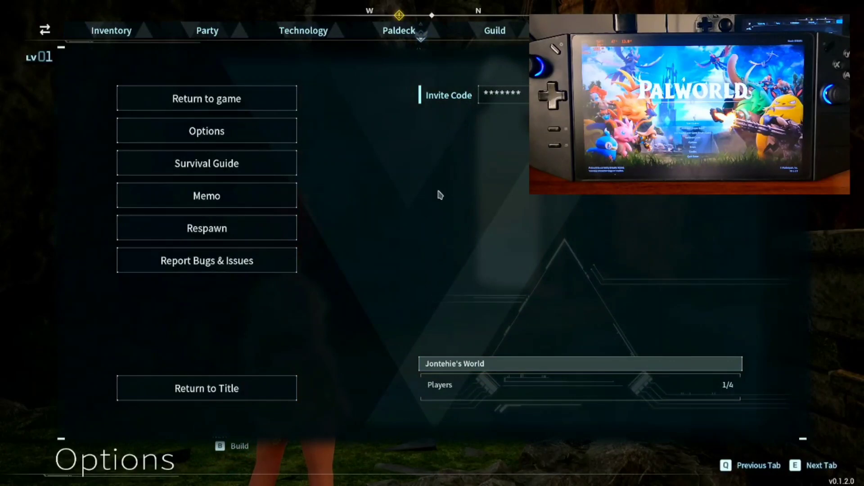
mouse_move(433, 109)
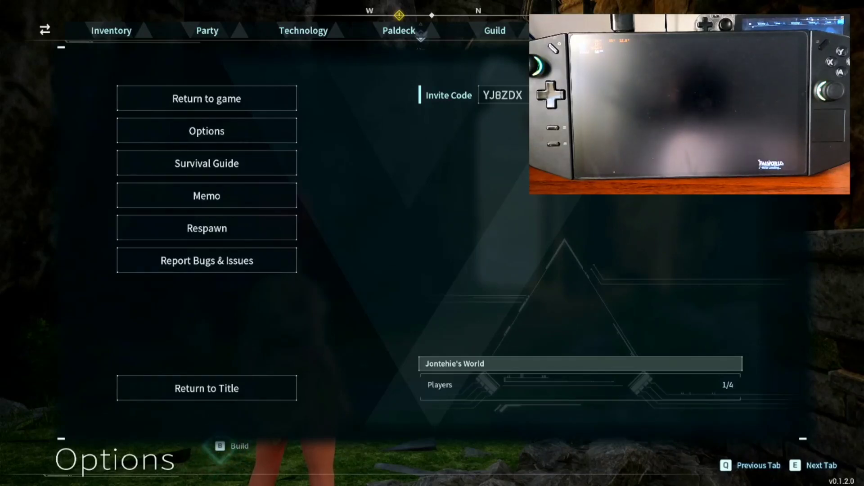
click(206, 98)
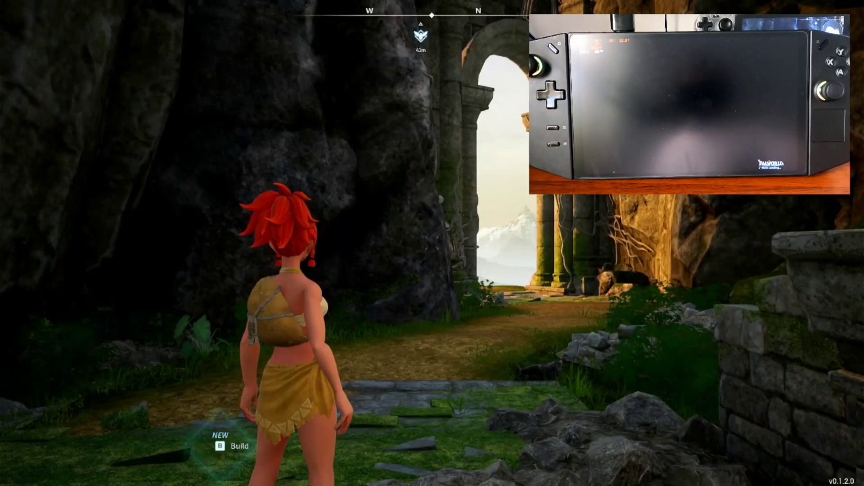